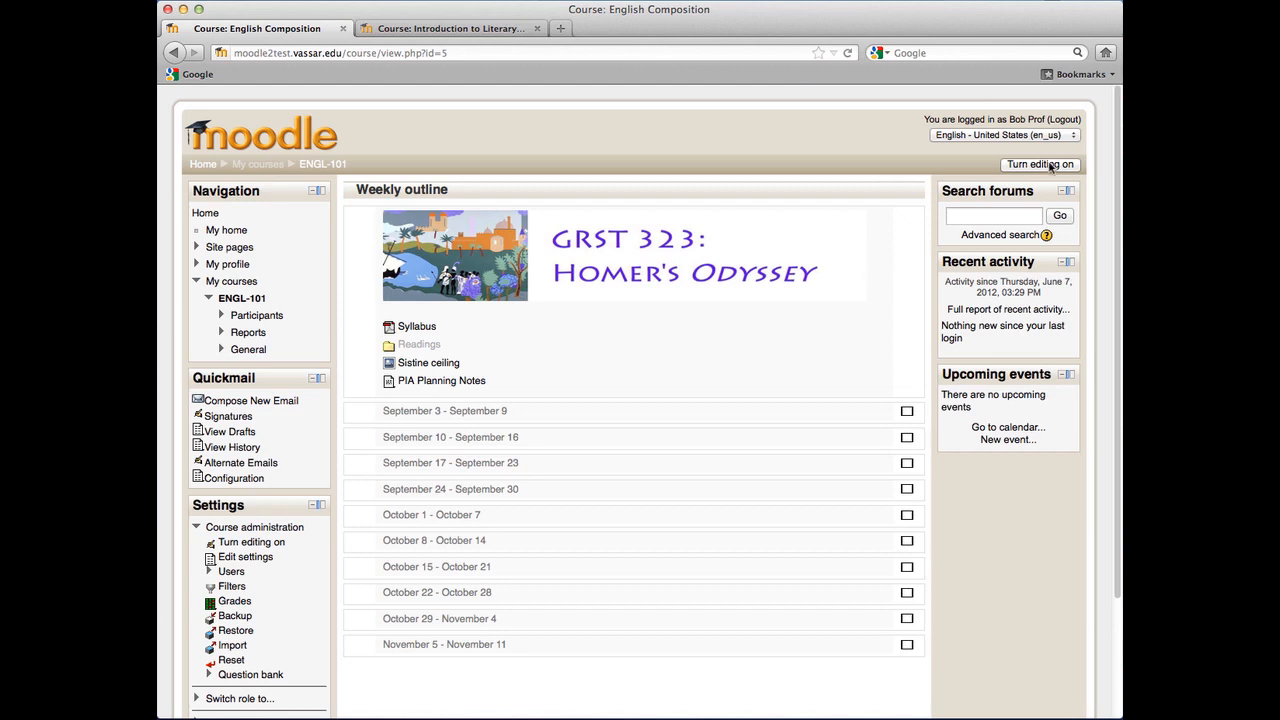
# Turn editing on in the English Composition course and review the 'Add a resource' and 'Add an activity' dropdowns
pyautogui.click(1040, 164)
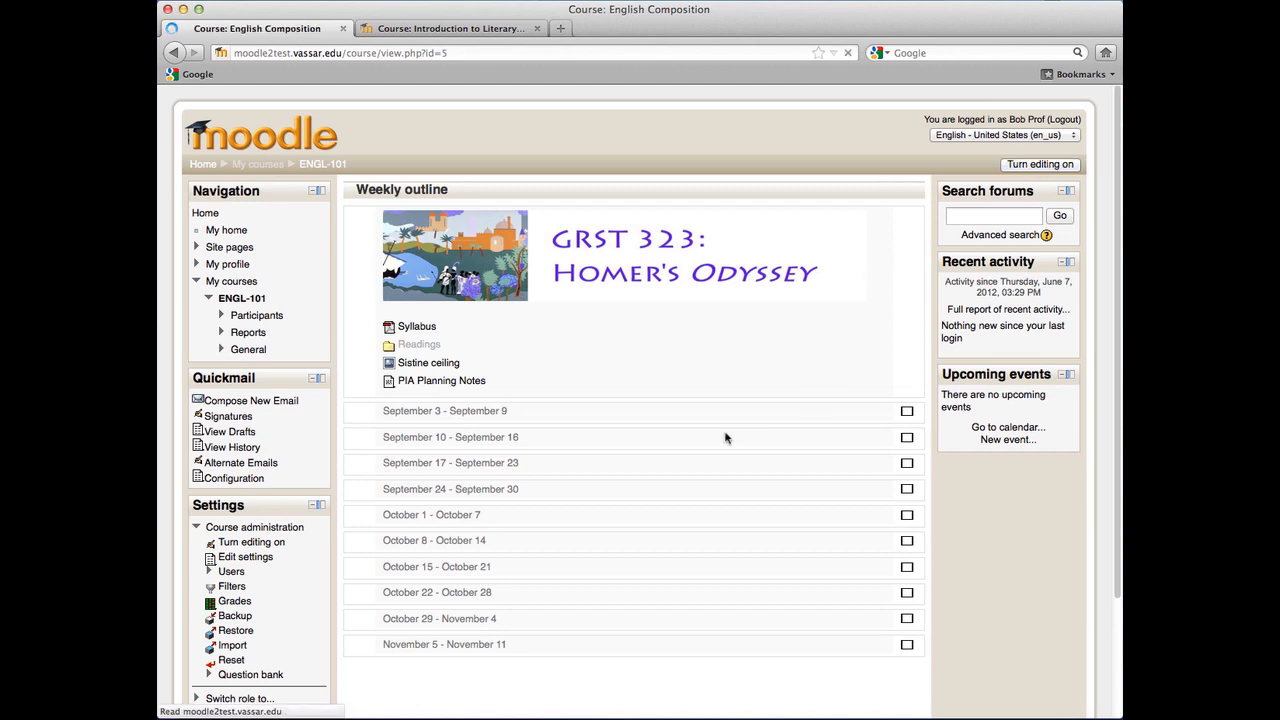
pyautogui.click(1040, 164)
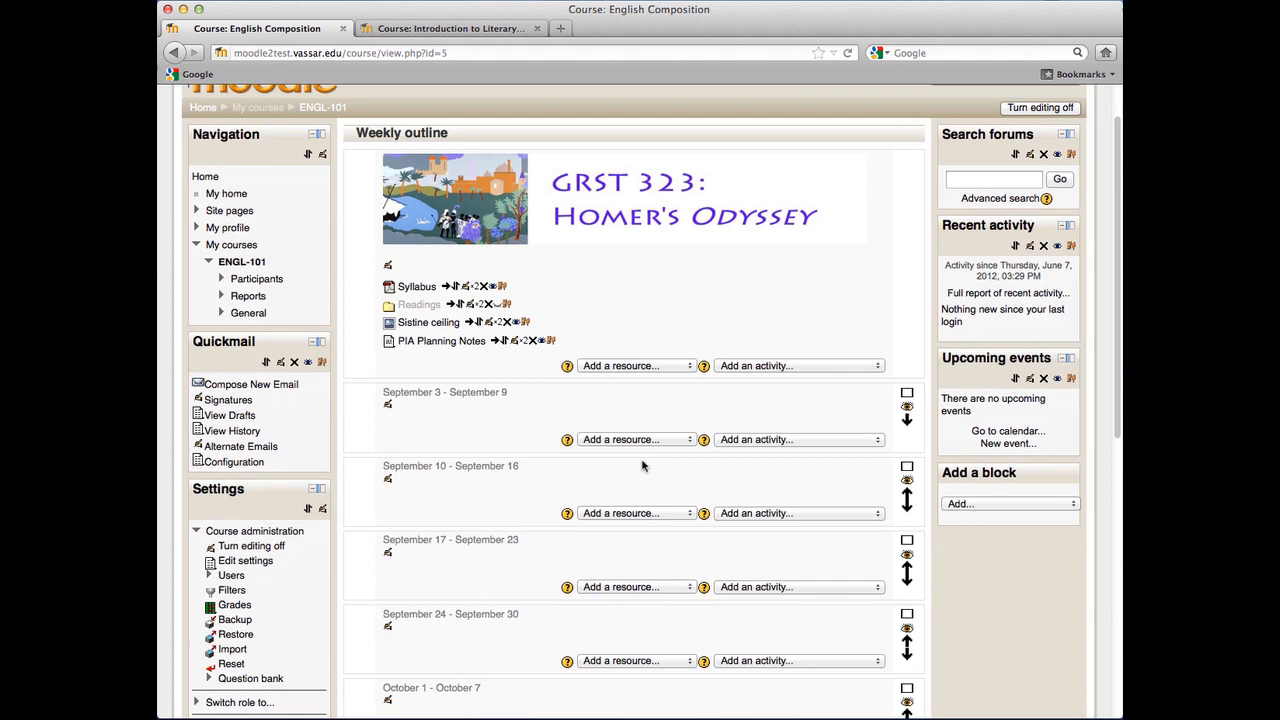
pyautogui.scroll(-3)
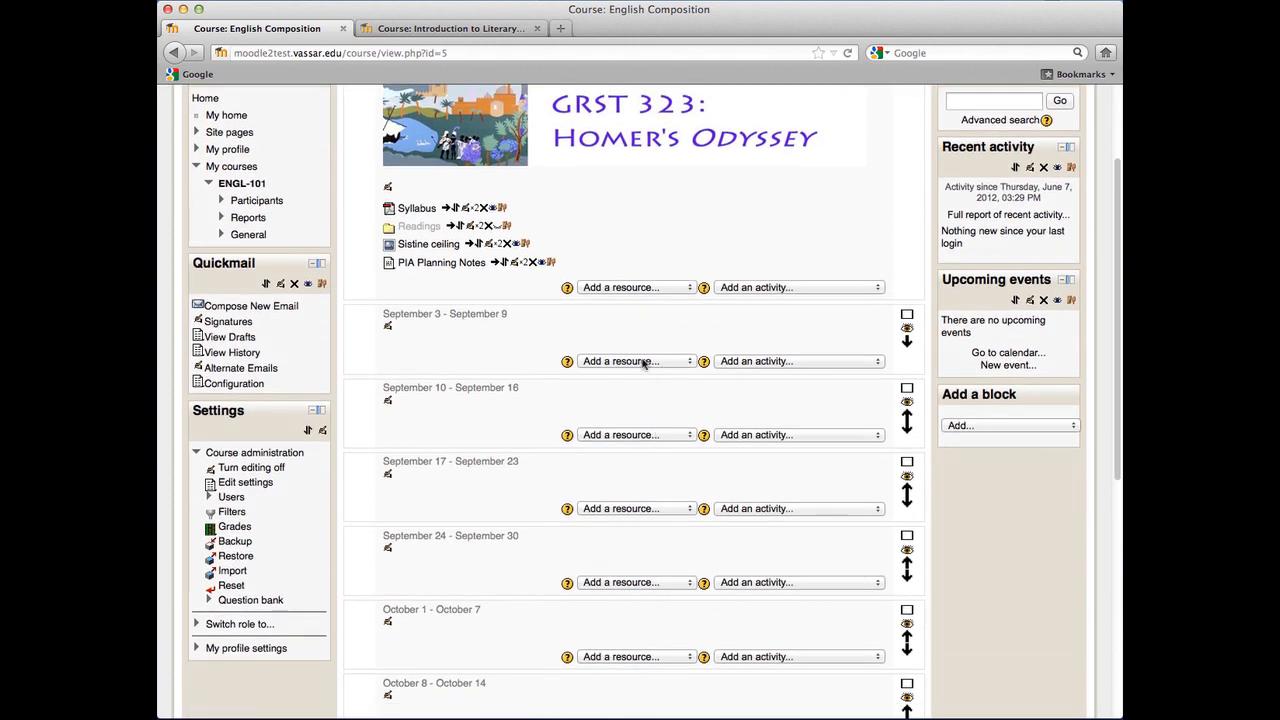
pyautogui.click(636, 360)
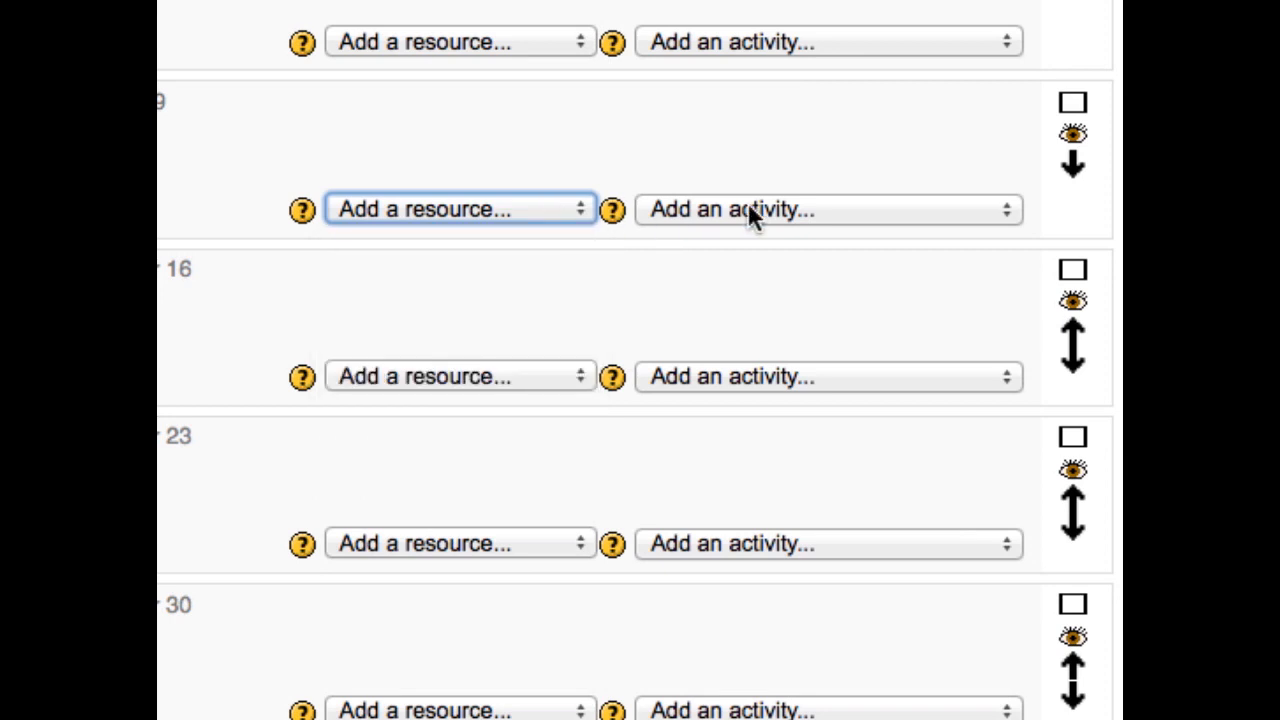
pyautogui.click(826, 210)
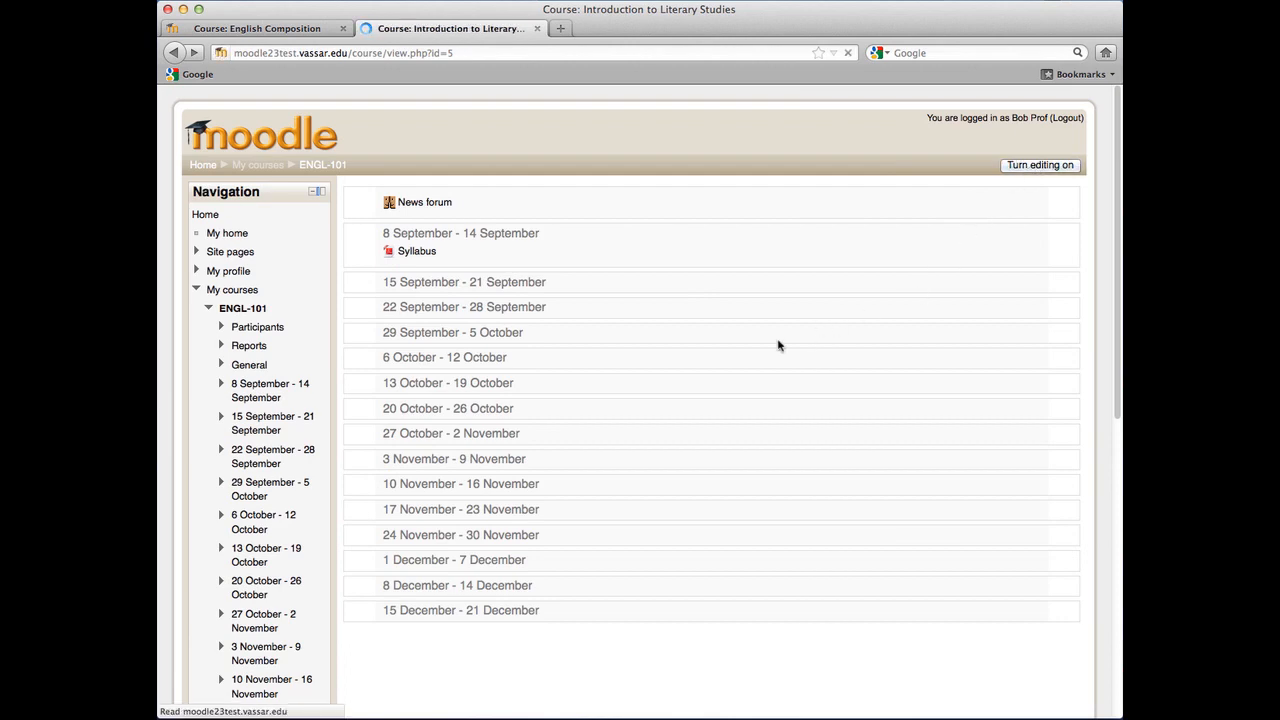
# Turn editing on in the Introduction to Literary Studies course and bring up the third week's activity/resource chooser
pyautogui.click(1040, 164)
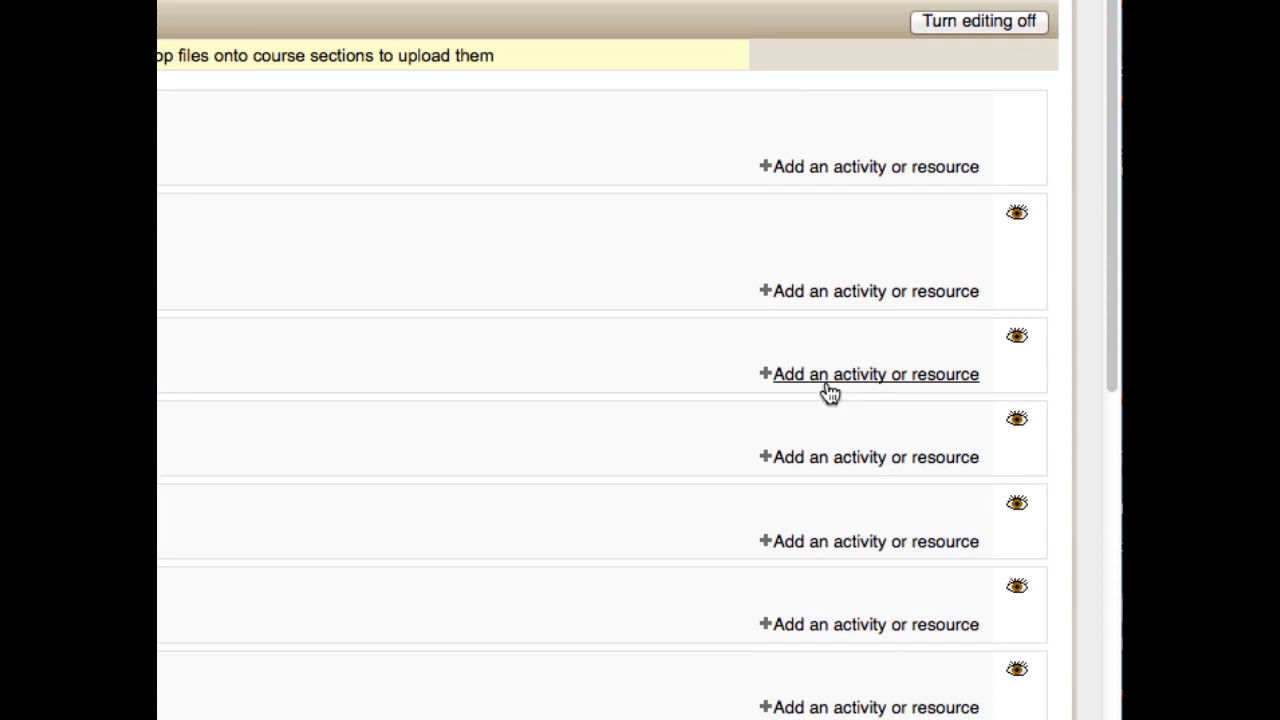
pyautogui.moveTo(838, 388)
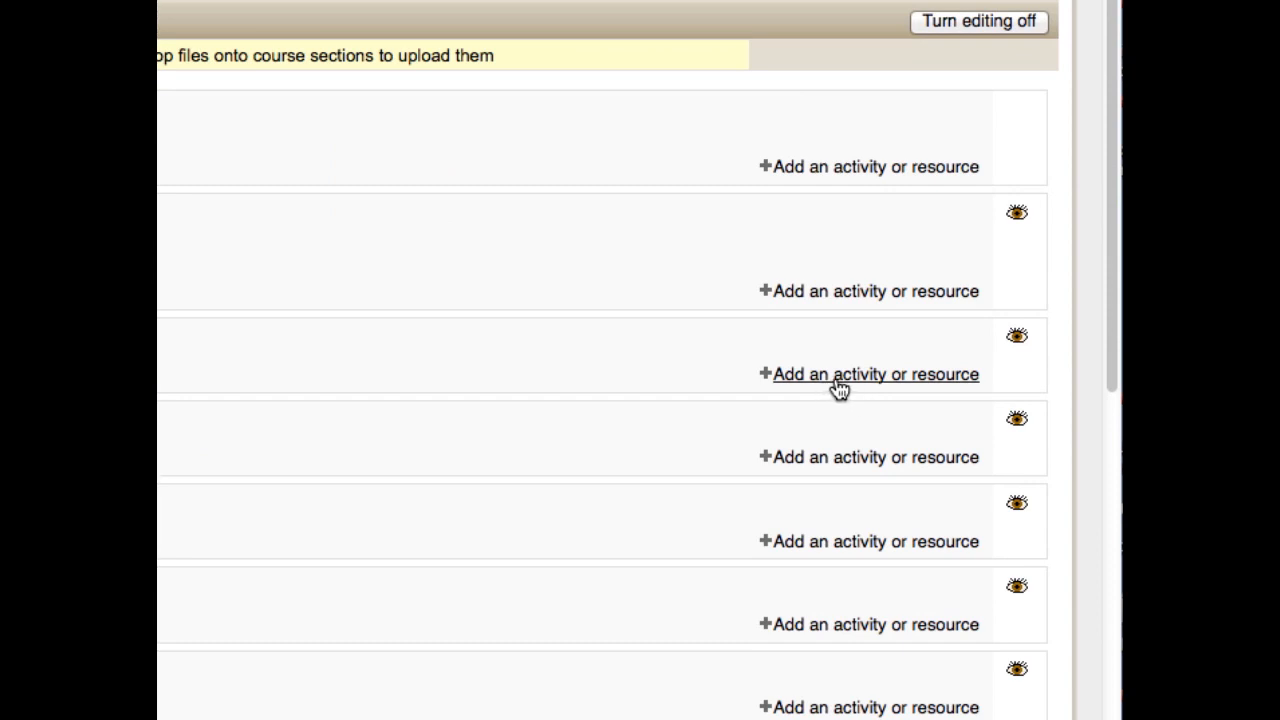
pyautogui.click(876, 374)
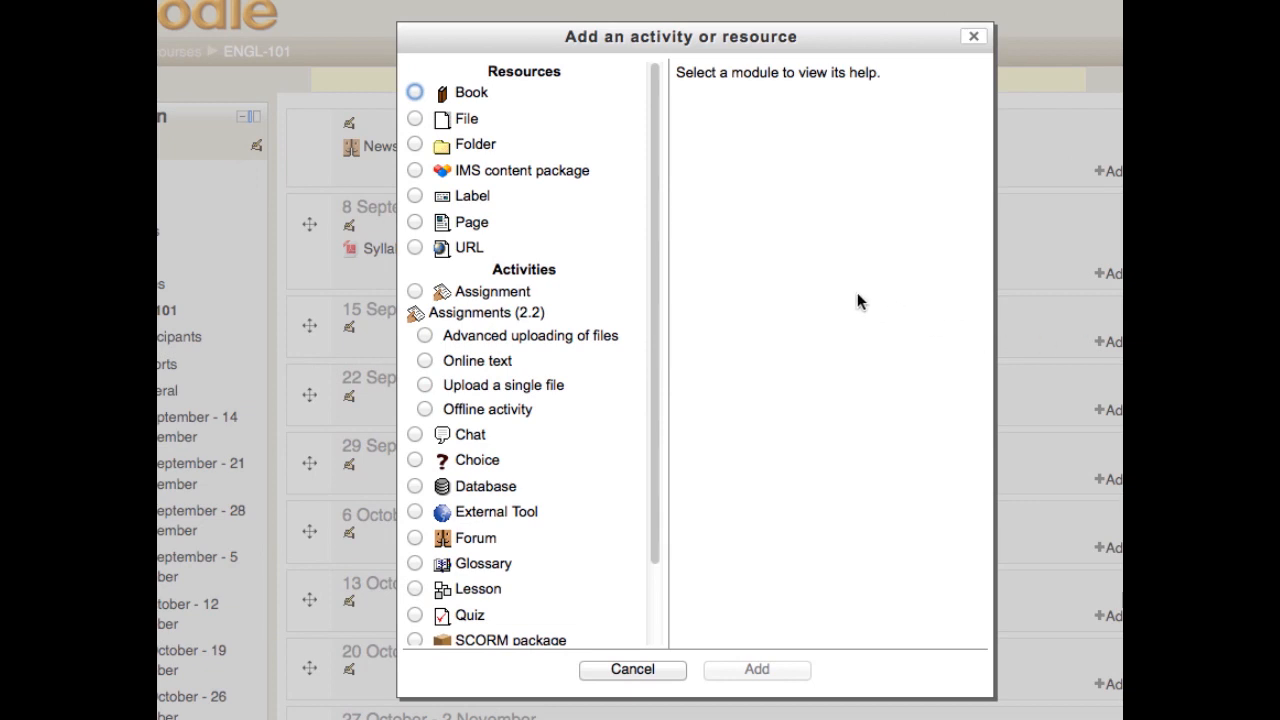
pyautogui.moveTo(524, 210)
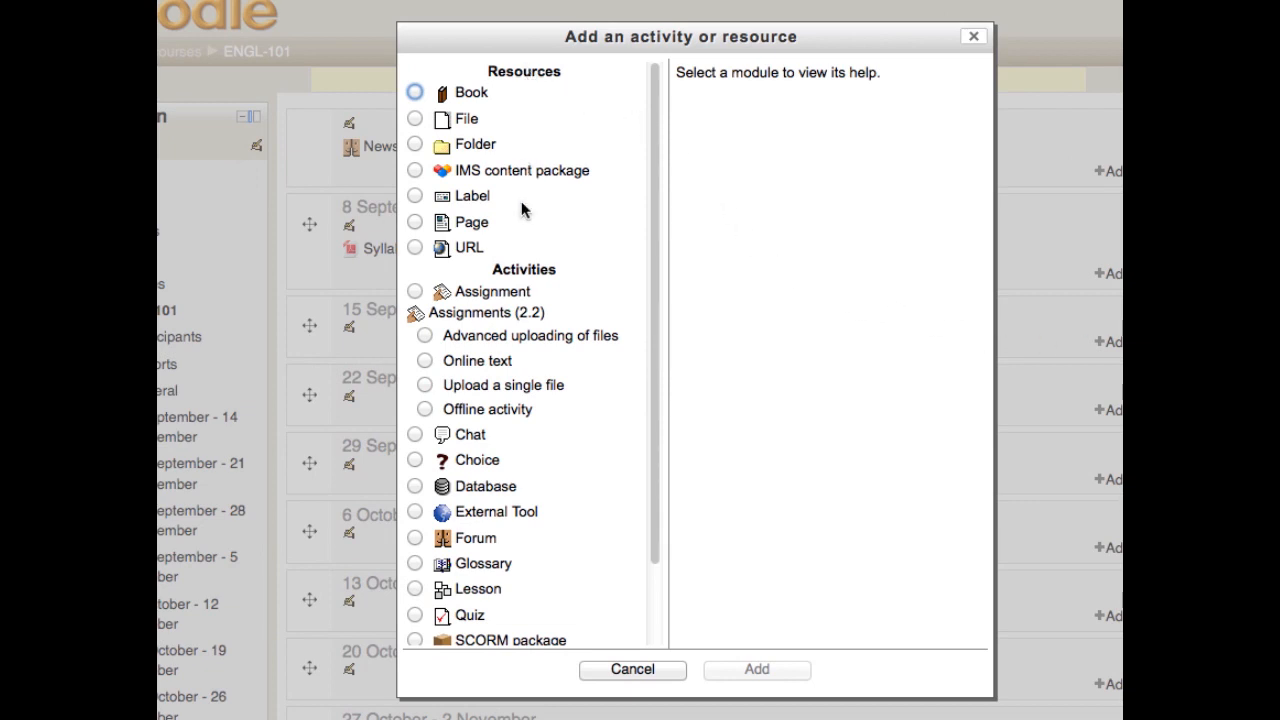
pyautogui.moveTo(558, 530)
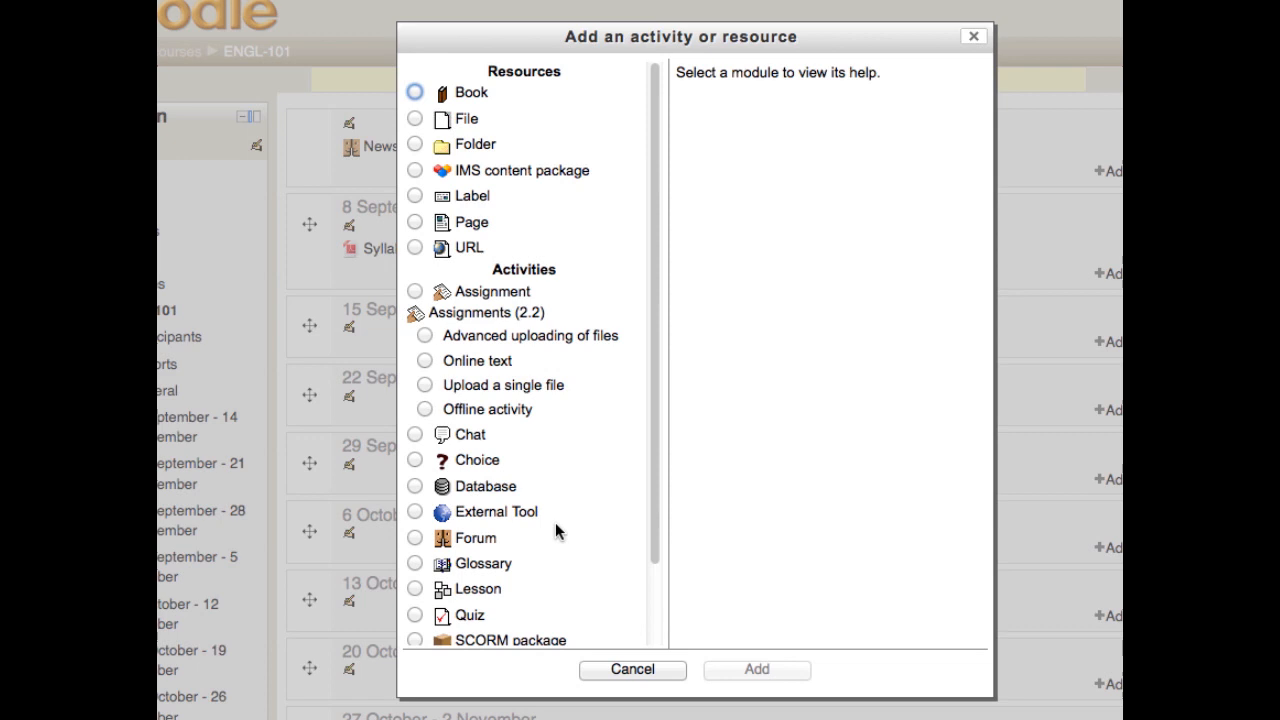
pyautogui.moveTo(570, 642)
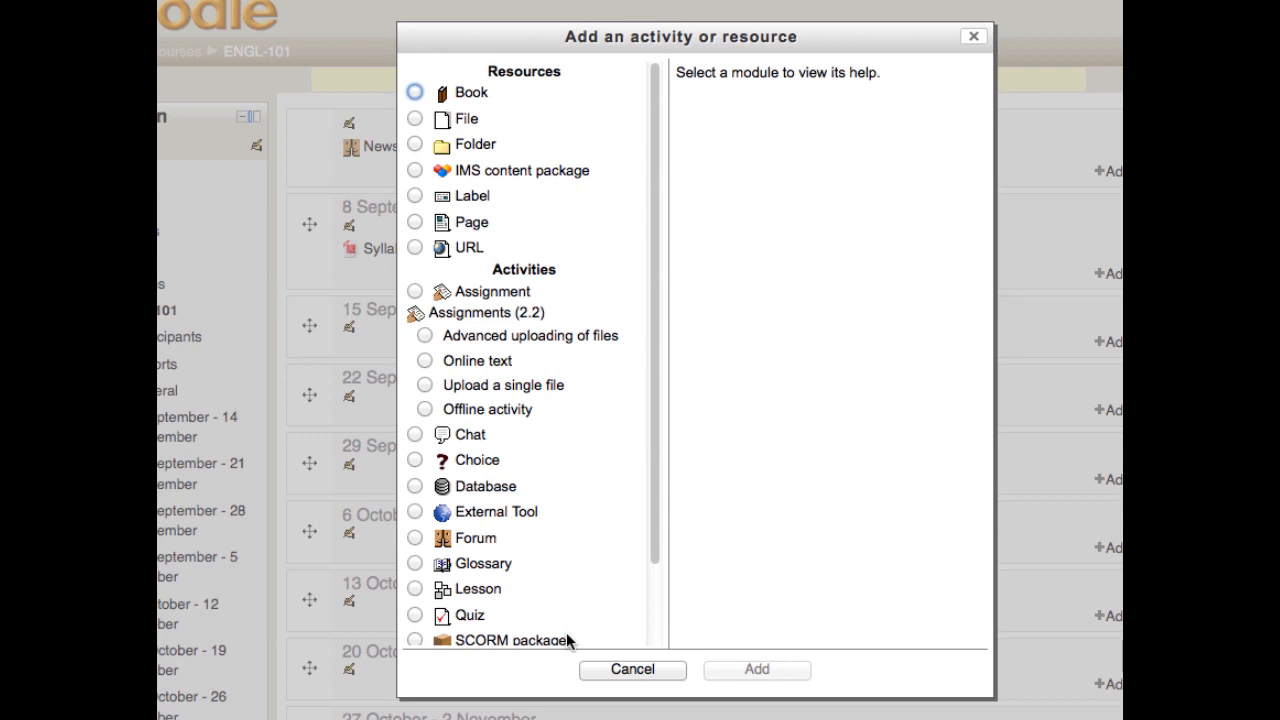
pyautogui.moveTo(500, 128)
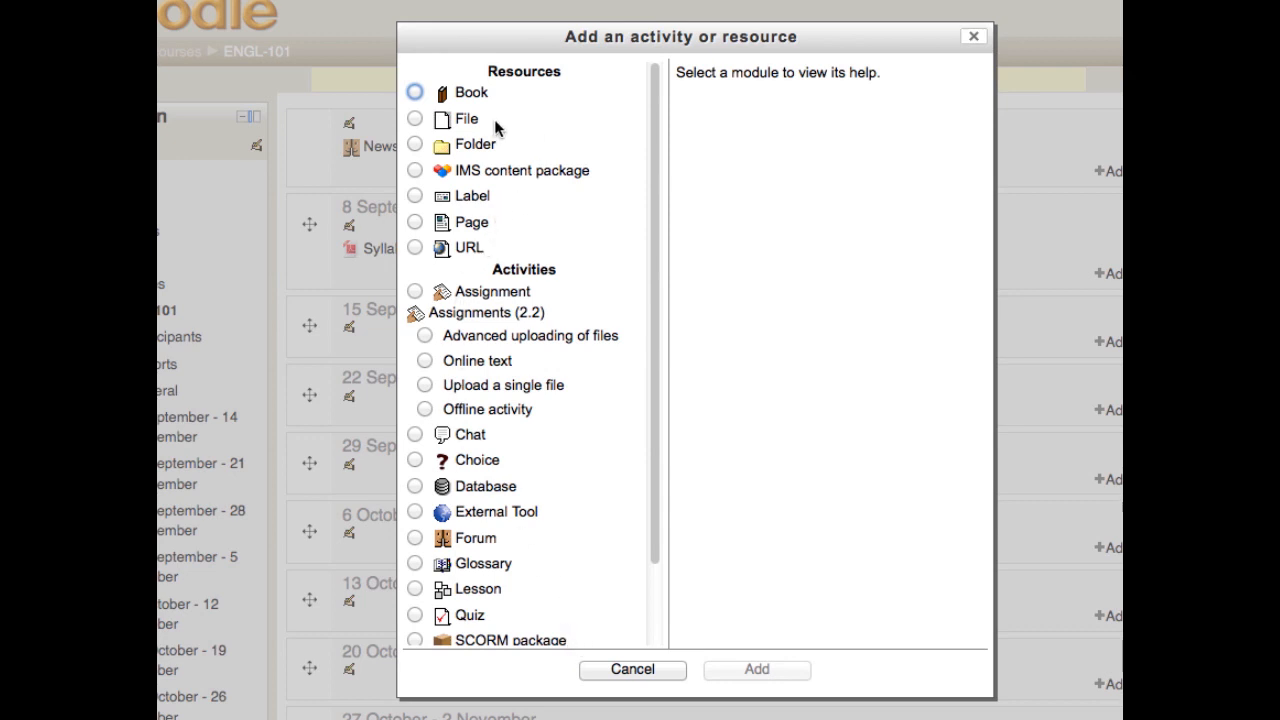
# Choose File as the resource type and add it, reaching the empty File settings form for 15–21 September
pyautogui.click(414, 120)
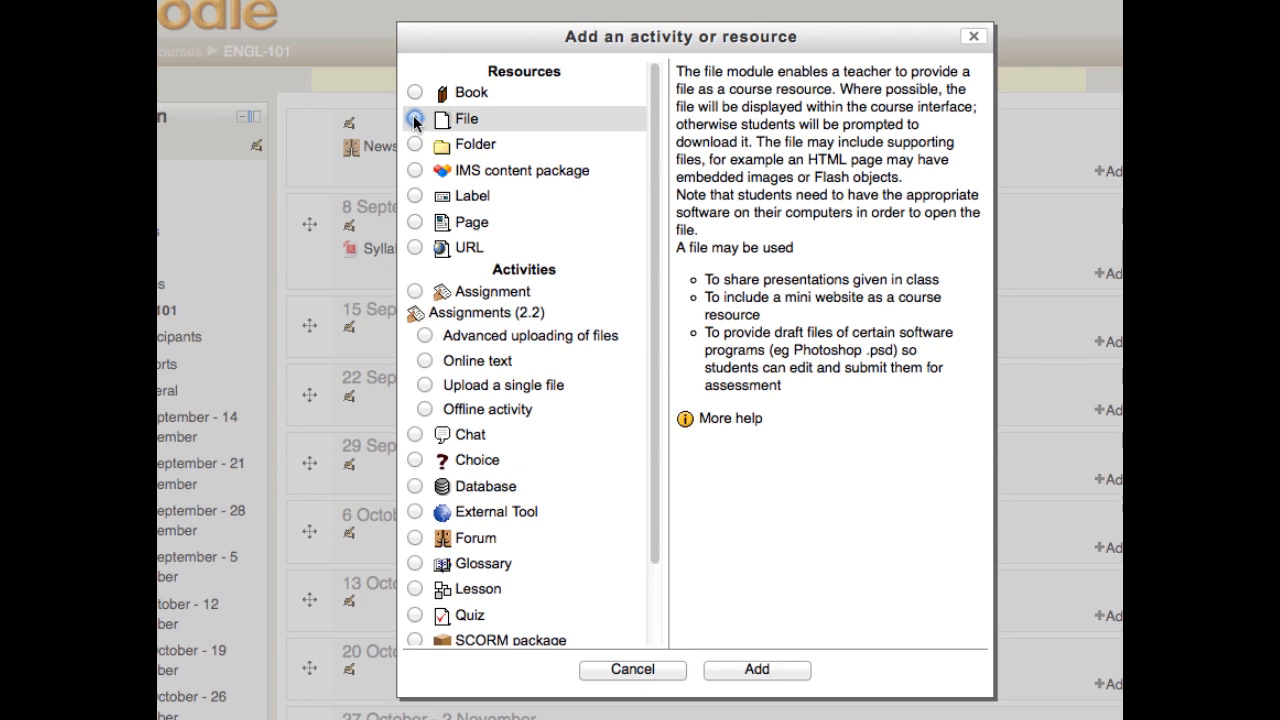
pyautogui.click(416, 118)
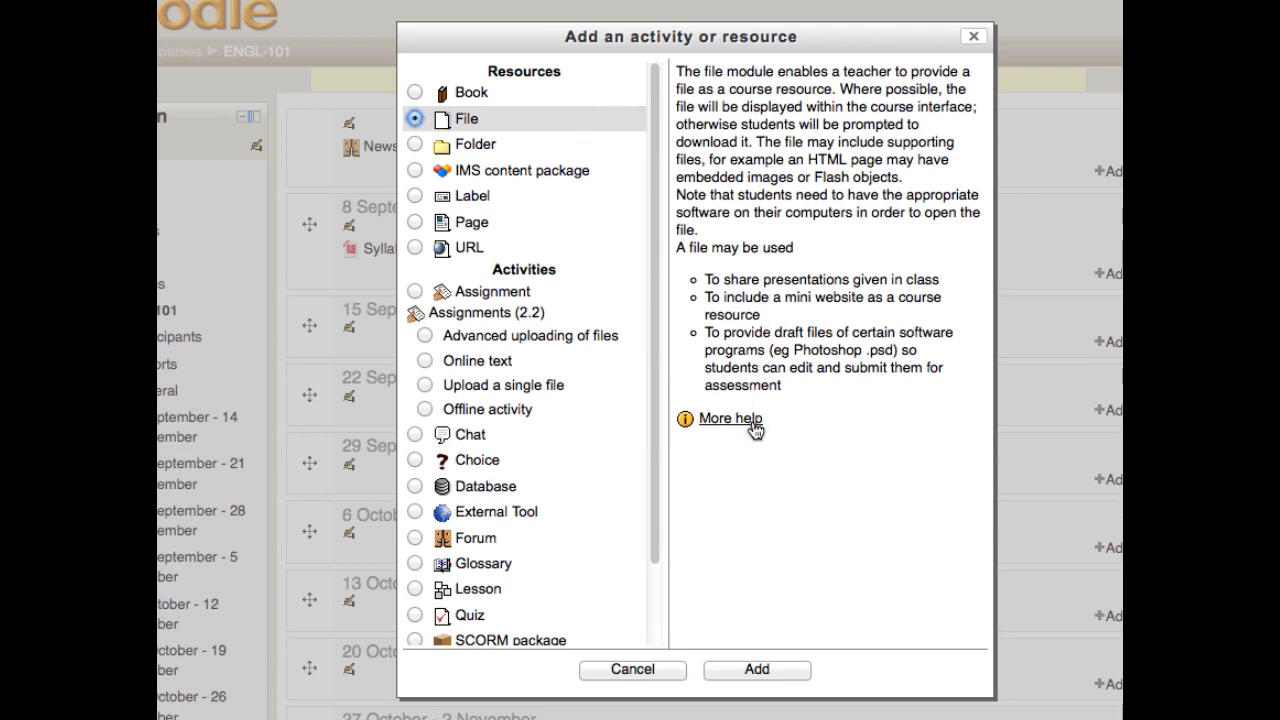
pyautogui.moveTo(770, 676)
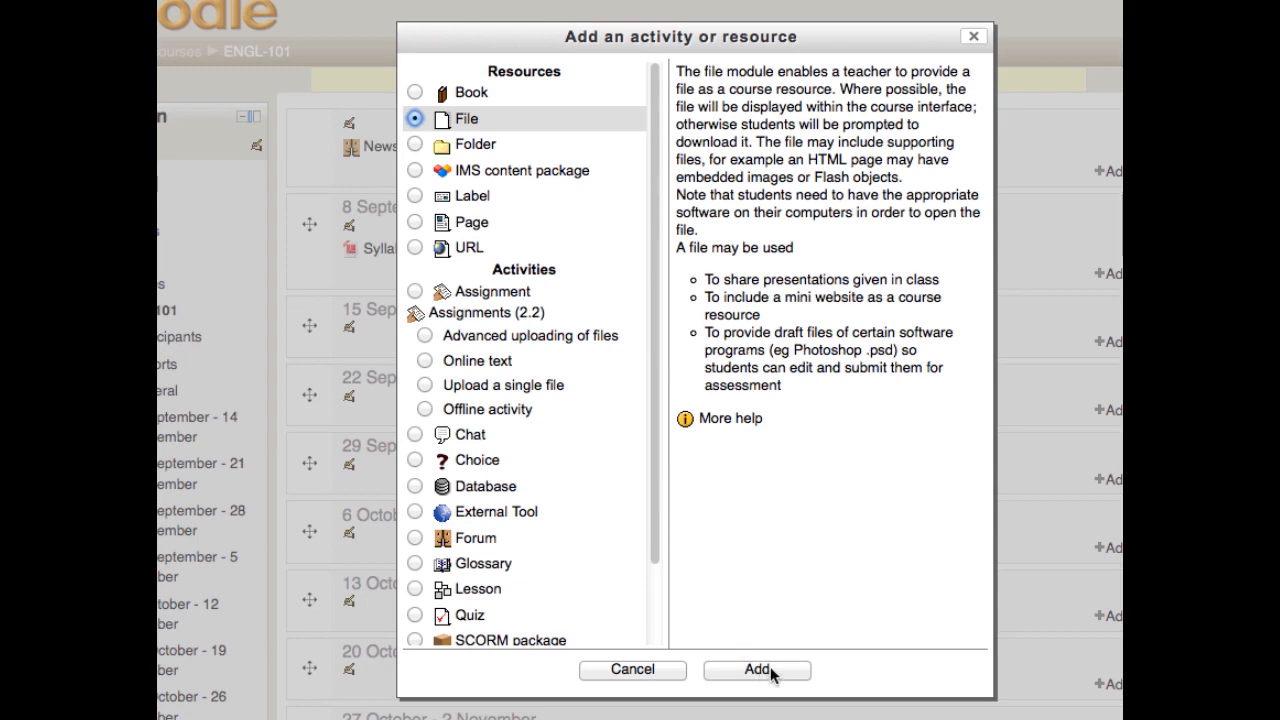
pyautogui.click(756, 668)
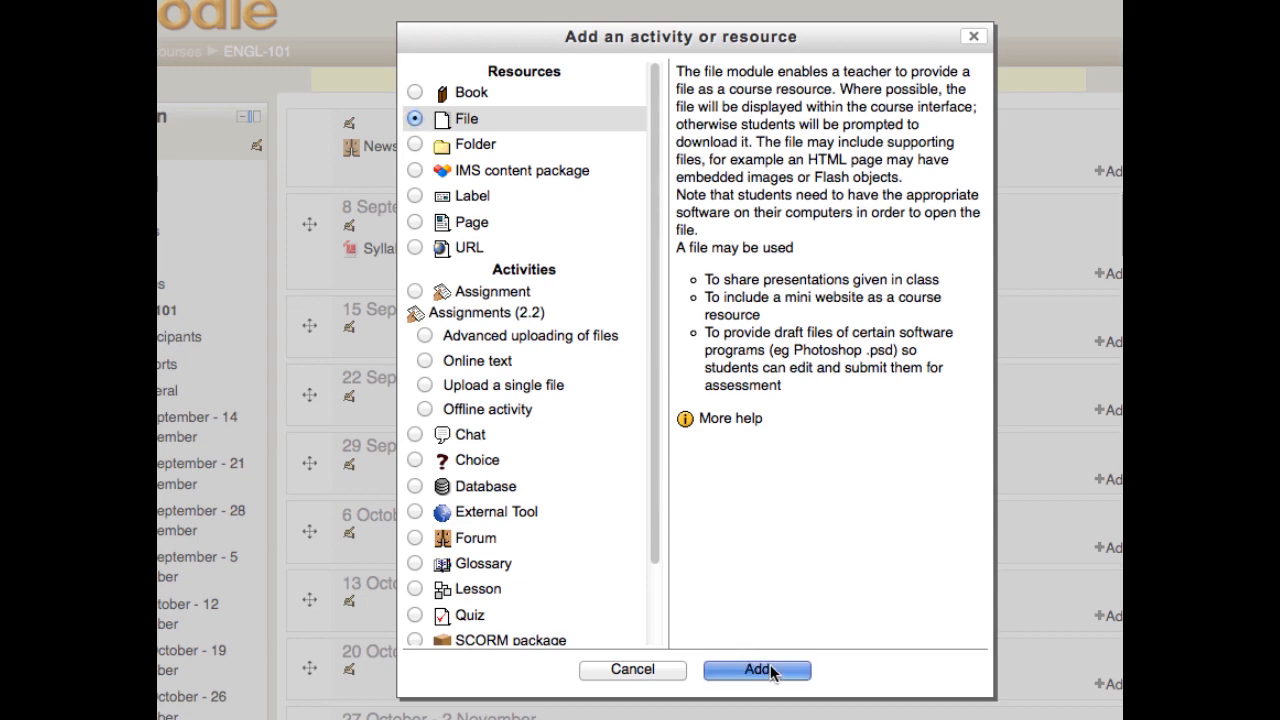
pyautogui.click(756, 668)
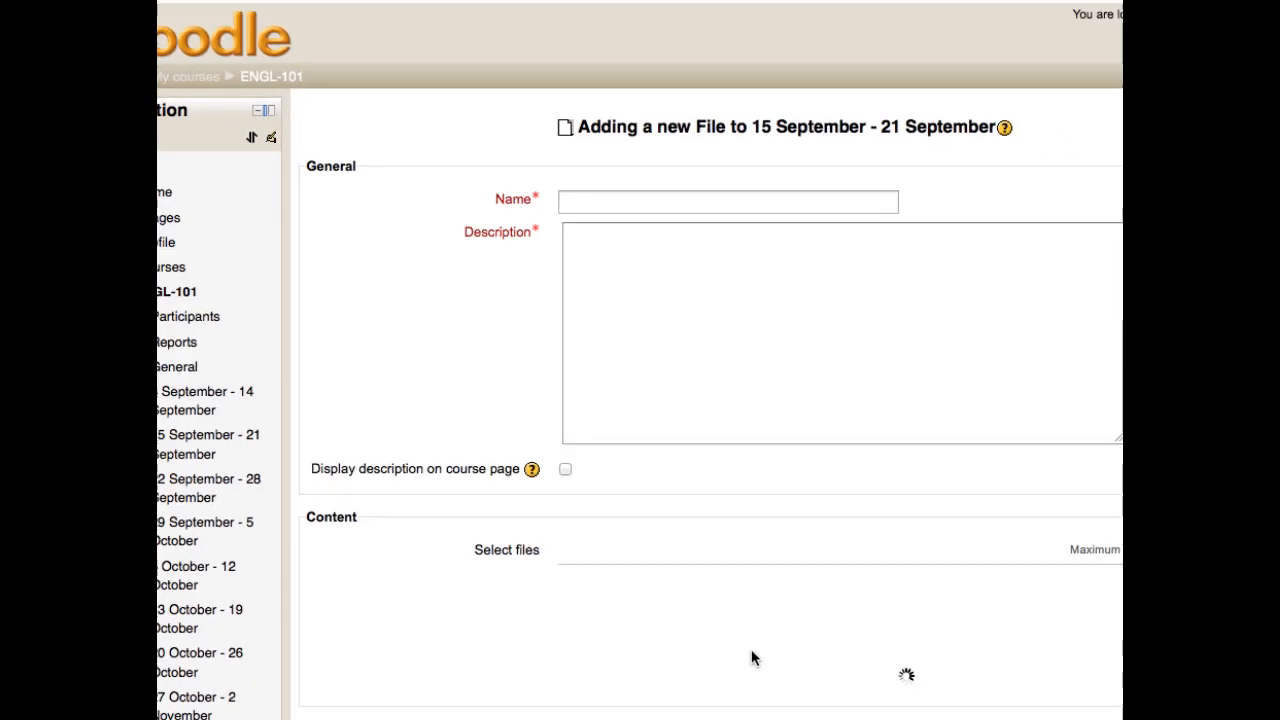